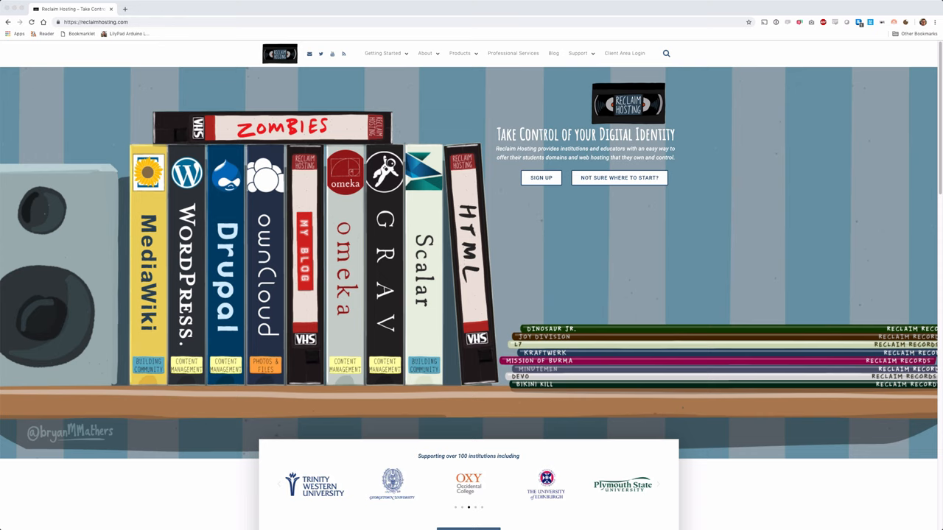
Go to the Shared Hosting page listing Personal, Professional and Organizational plans.
left_click(460, 53)
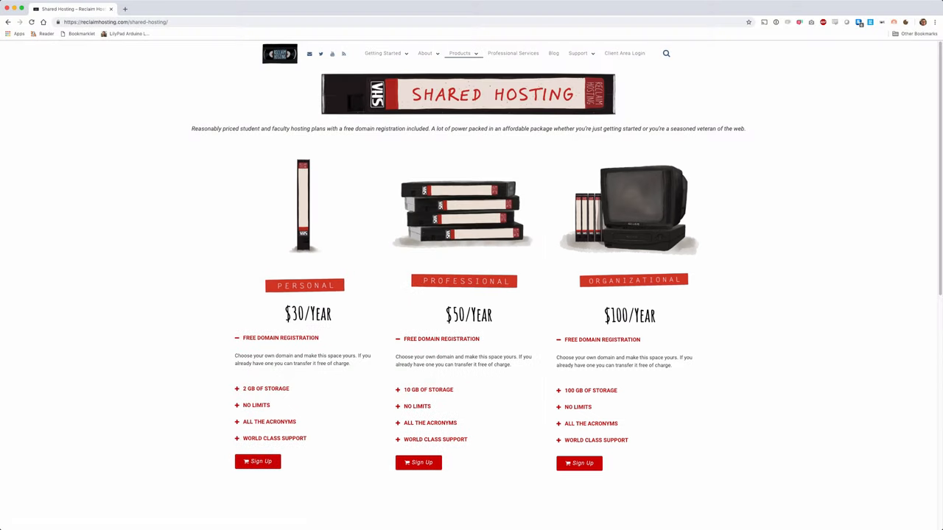
Sign up for the Personal plan and check availability of myname.com, which is taken.
left_click(257, 461)
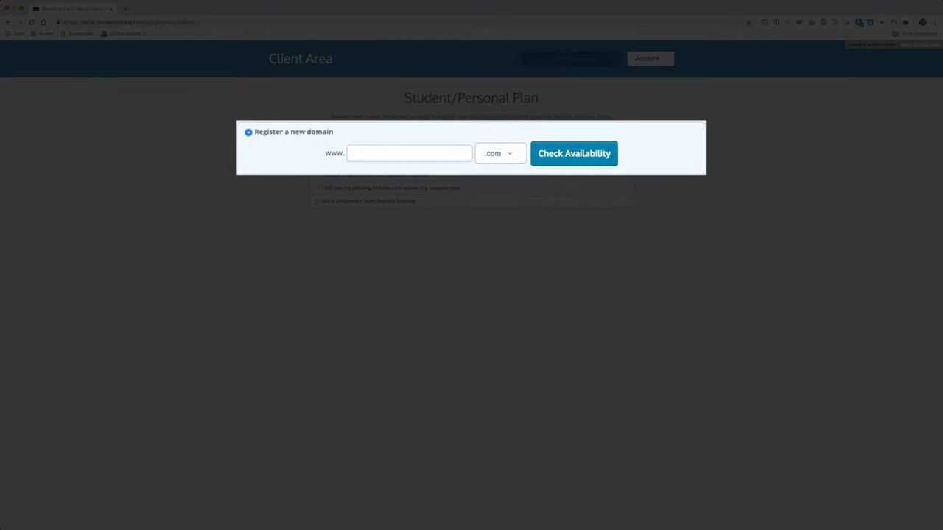
left_click(247, 174)
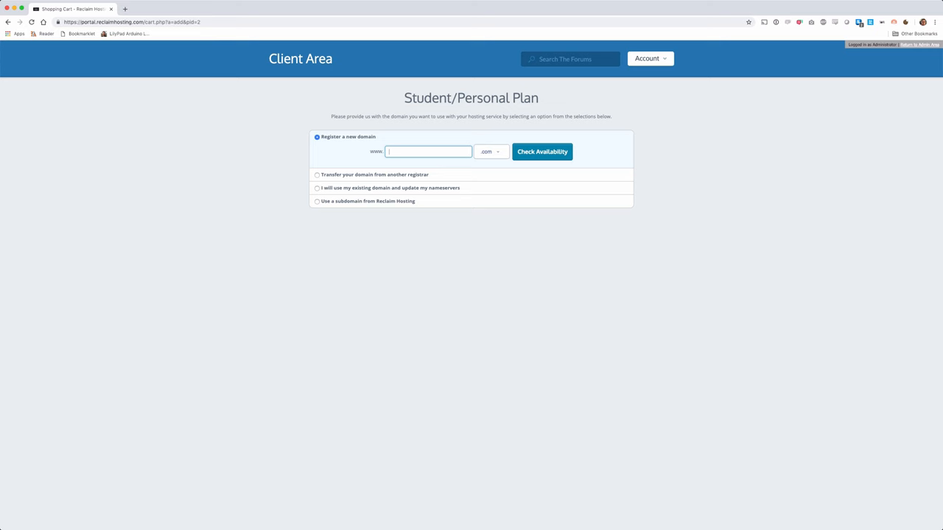
type("mi")
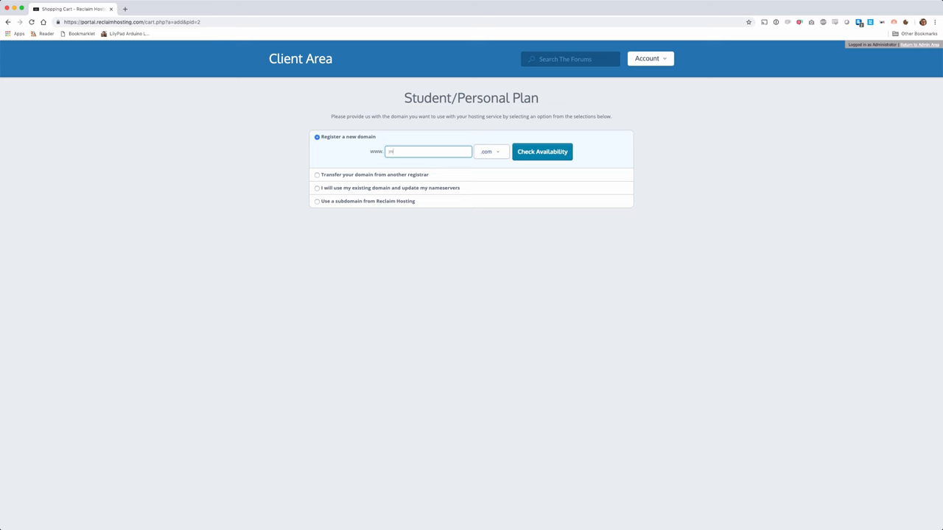
left_click(541, 151)
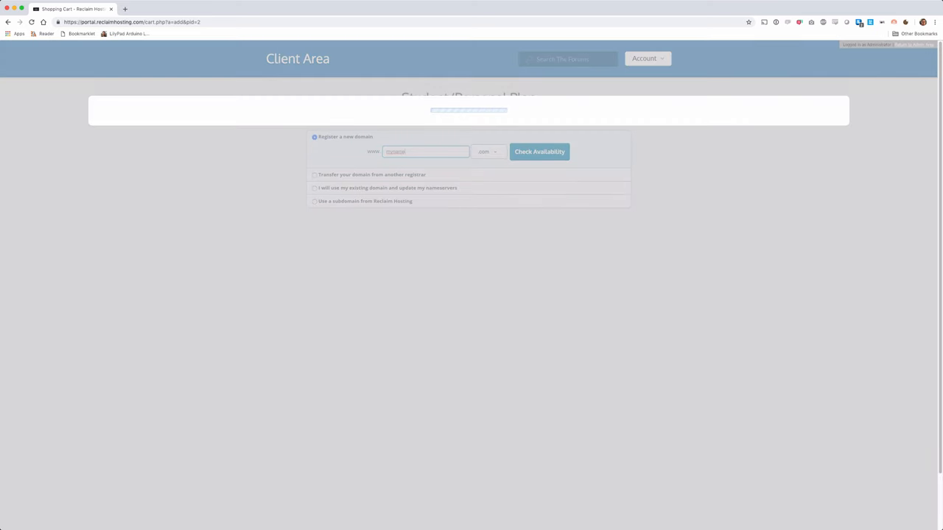
left_click(539, 151)
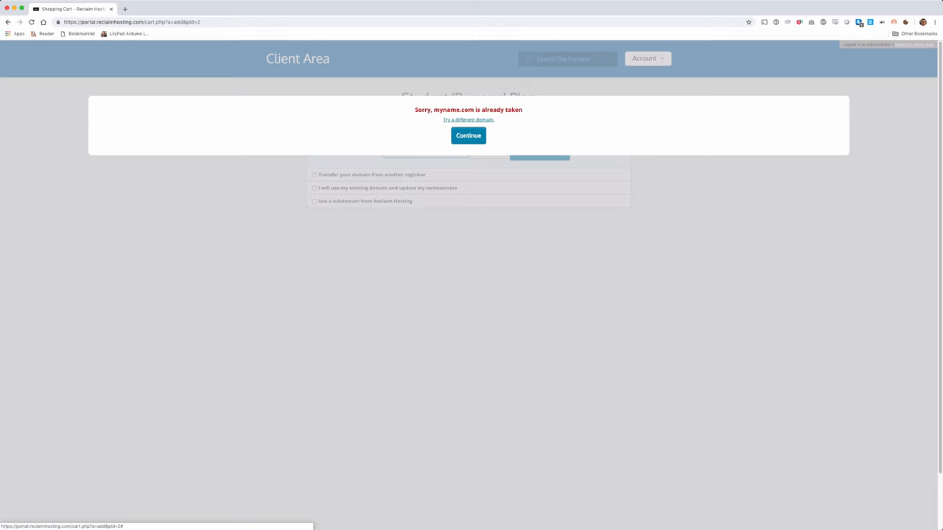
Dismiss the taken-domain notice and confirm a longer .com name is available.
left_click(469, 135)
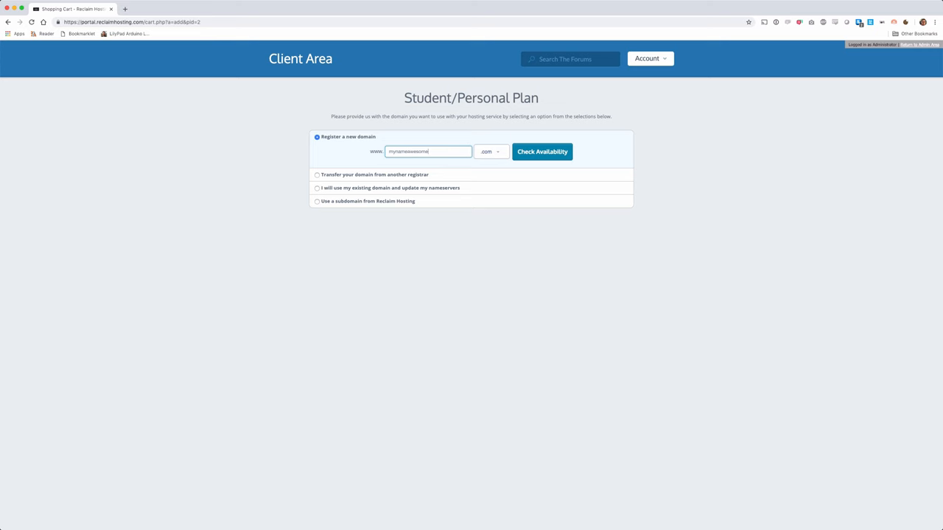
left_click(542, 152)
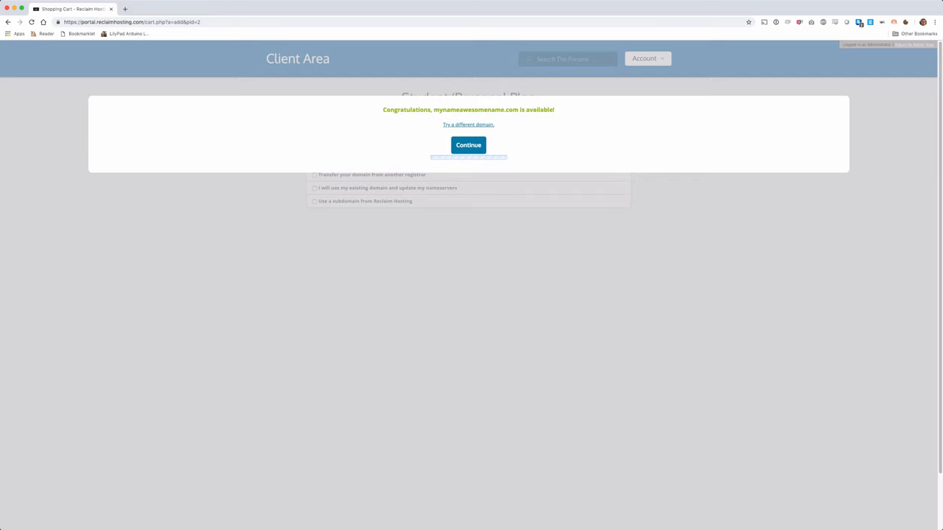
Continue with the available domain and enable ID Protection on its one-year registration.
left_click(468, 146)
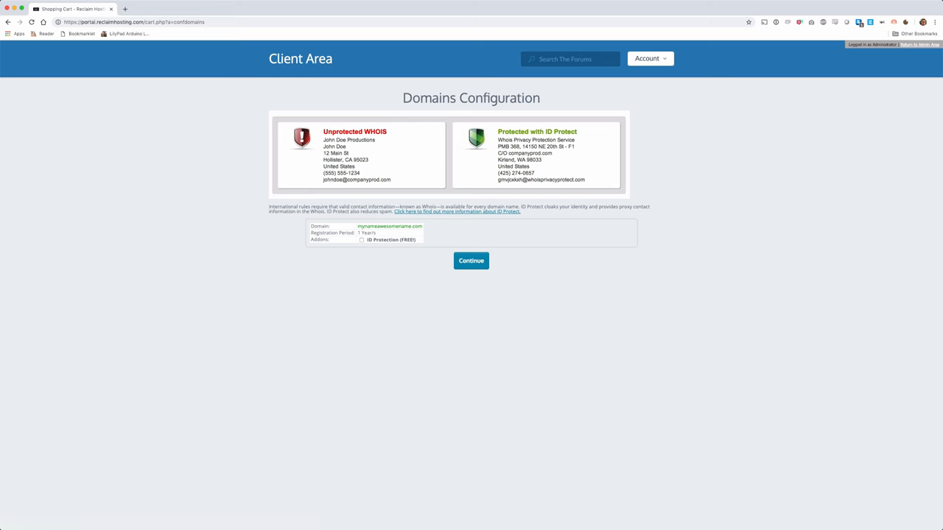
left_click(363, 240)
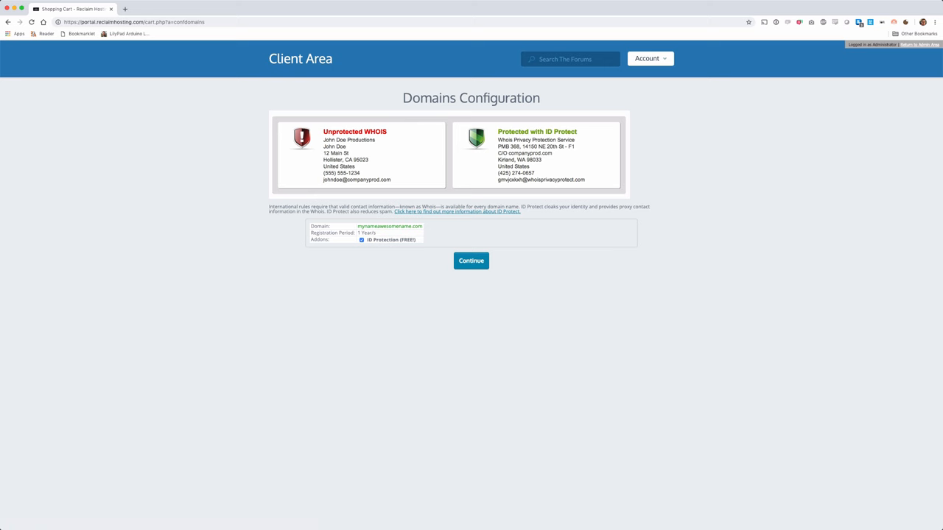
left_click(471, 260)
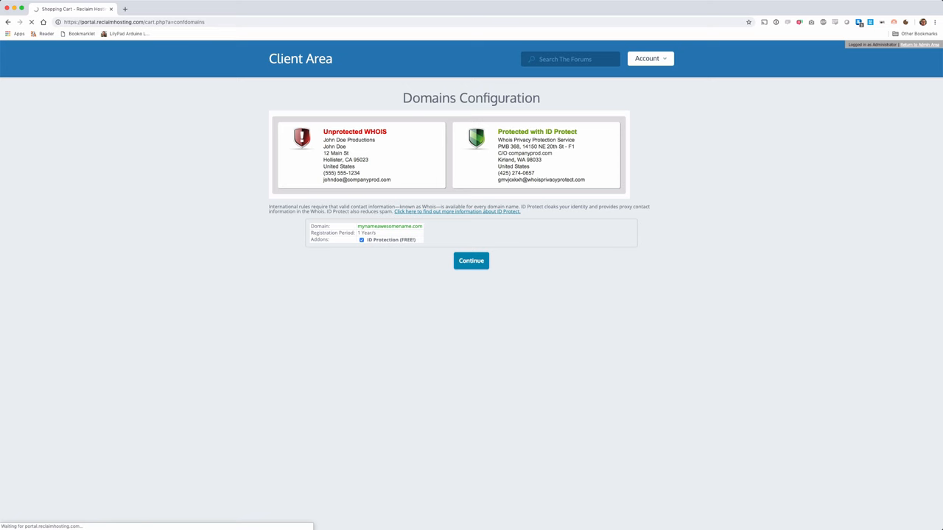
Proceed to Review & Checkout and enter a promotional code.
left_click(472, 259)
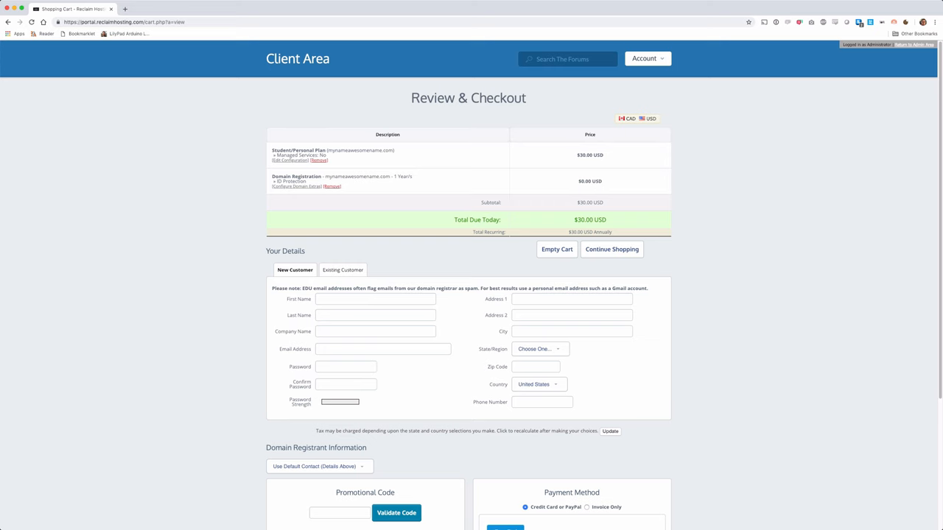
scroll("down", 3)
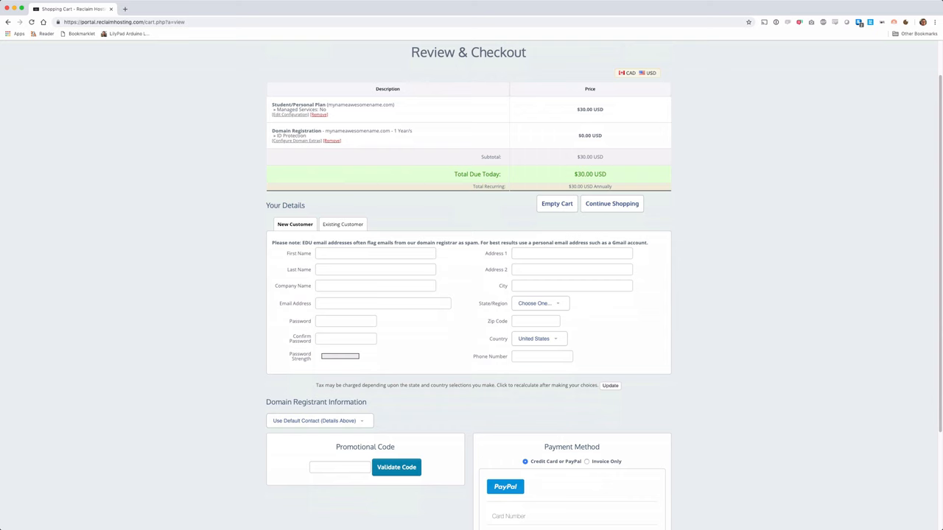
left_click(376, 254)
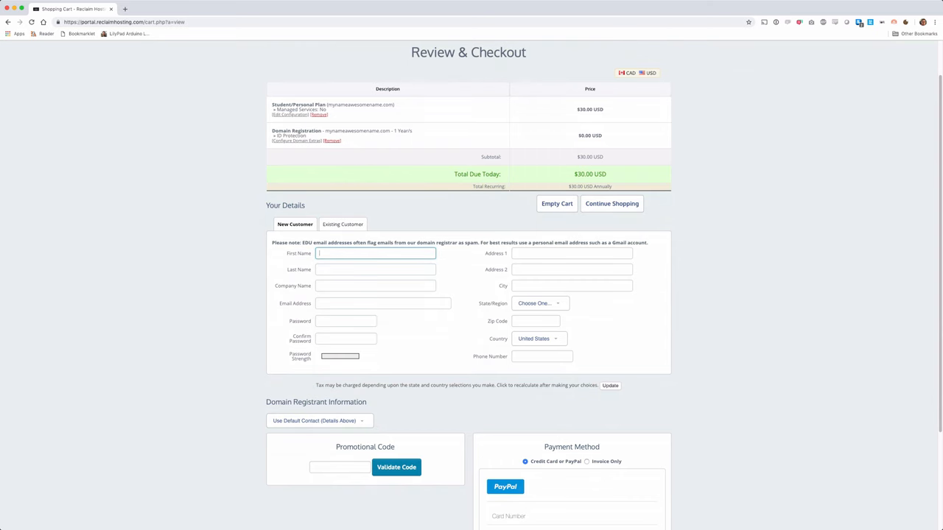
left_click(339, 467)
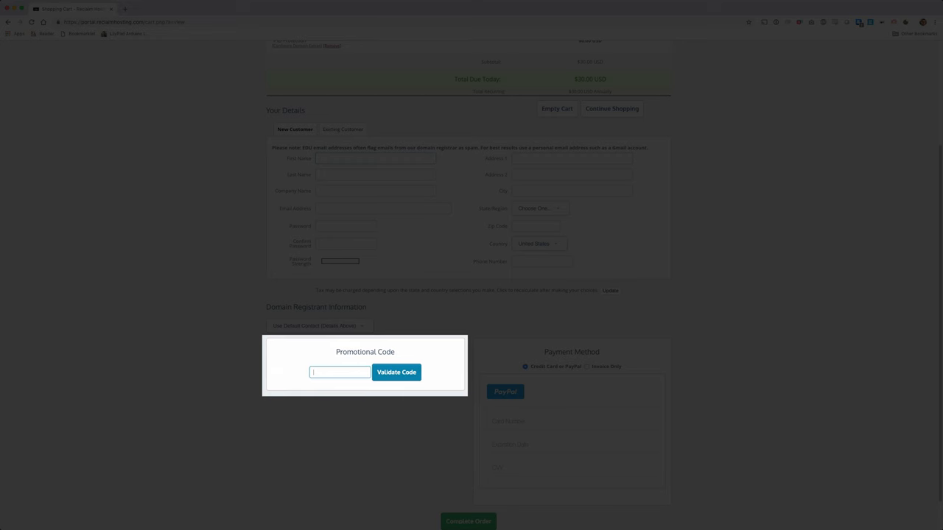
type("yd")
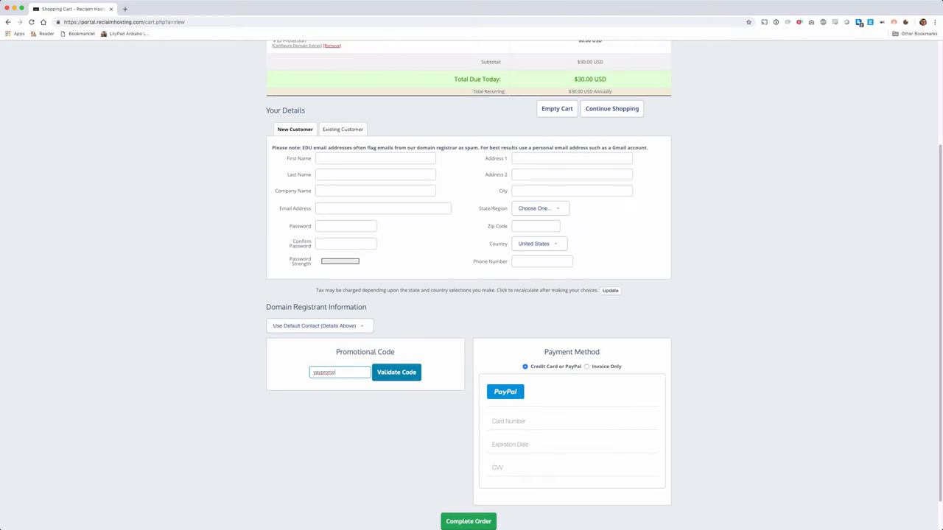
Choose Invoice Only payment and complete the order, landing on the Client Area dashboard.
scroll("down", 3)
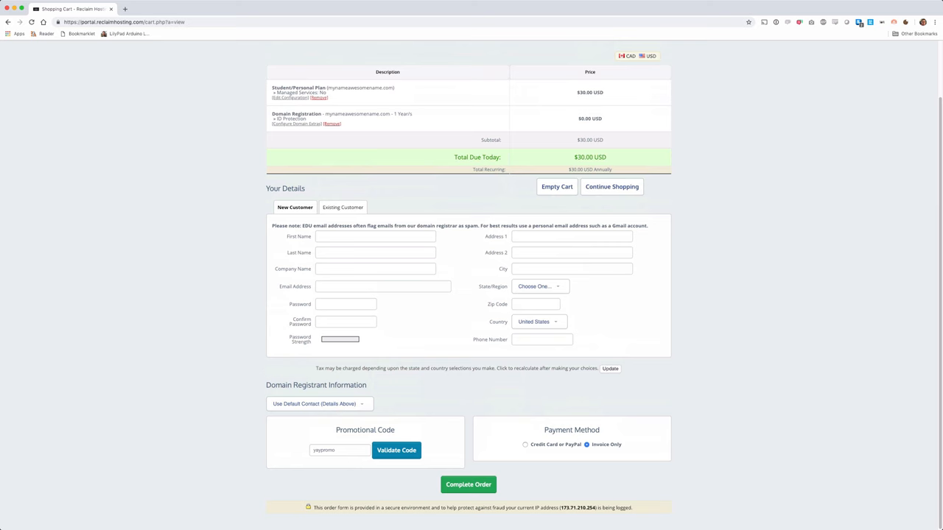
left_click(469, 485)
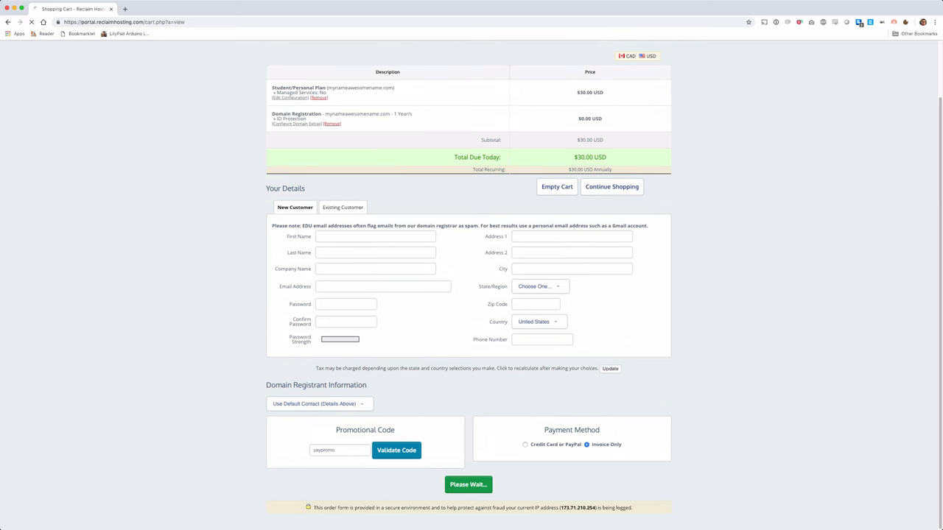
left_click(469, 484)
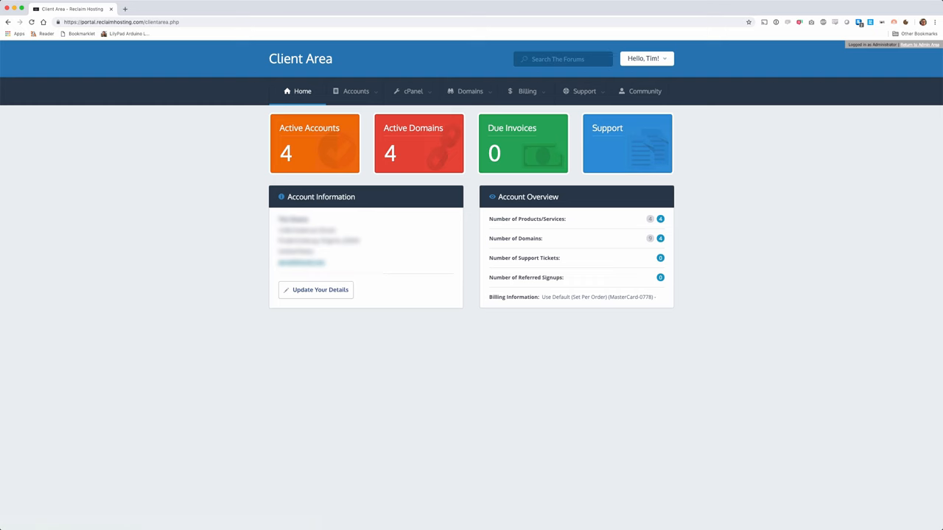
left_click(411, 92)
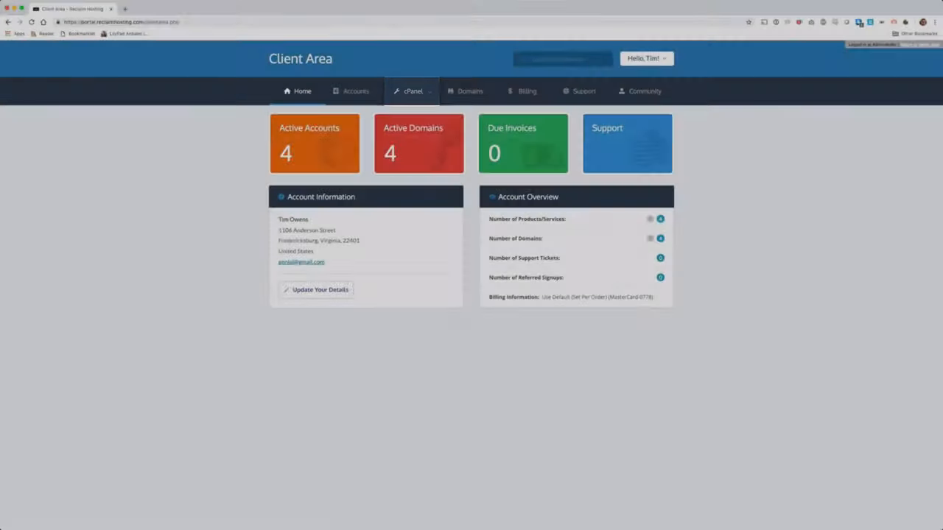
left_click(583, 91)
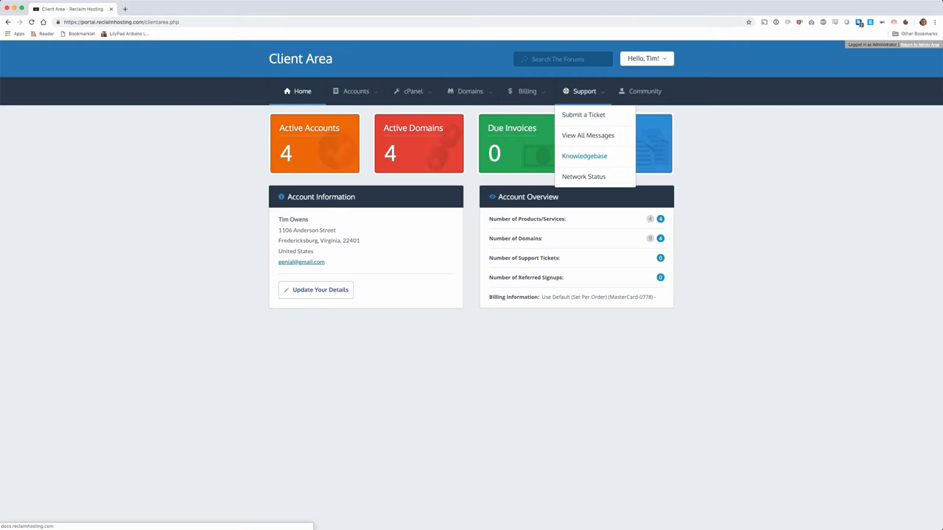
left_click(584, 156)
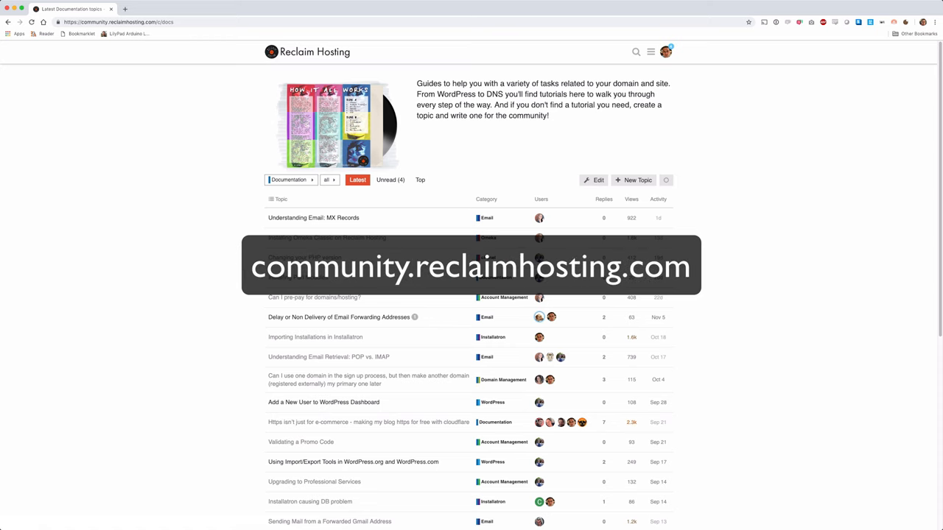
mouse_move(9, 22)
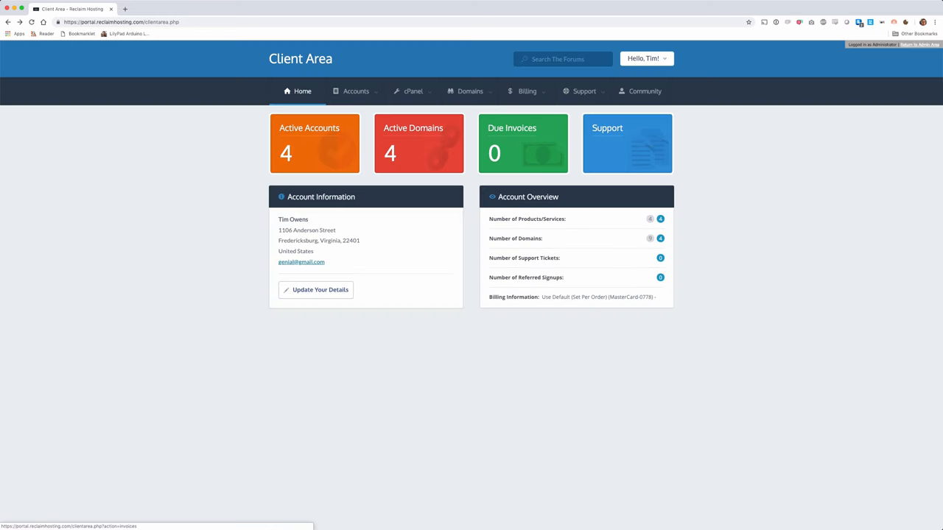
left_click(583, 92)
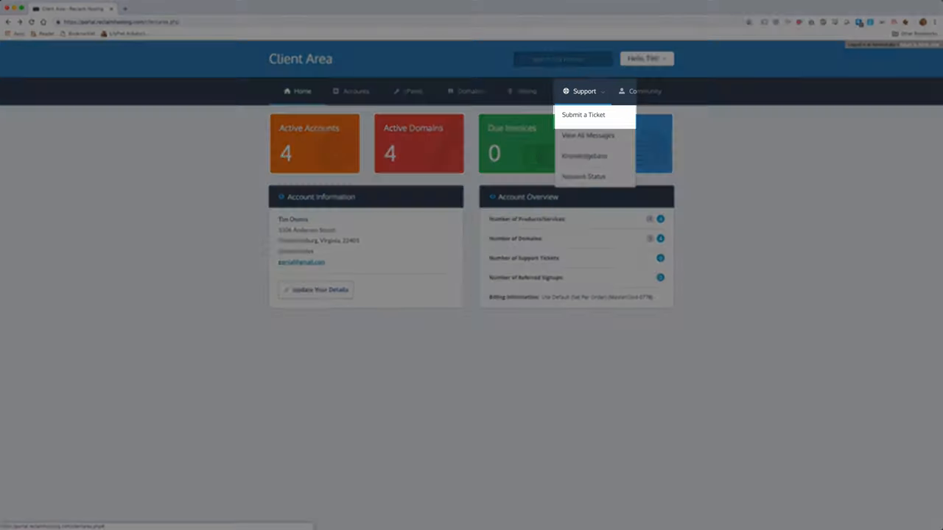